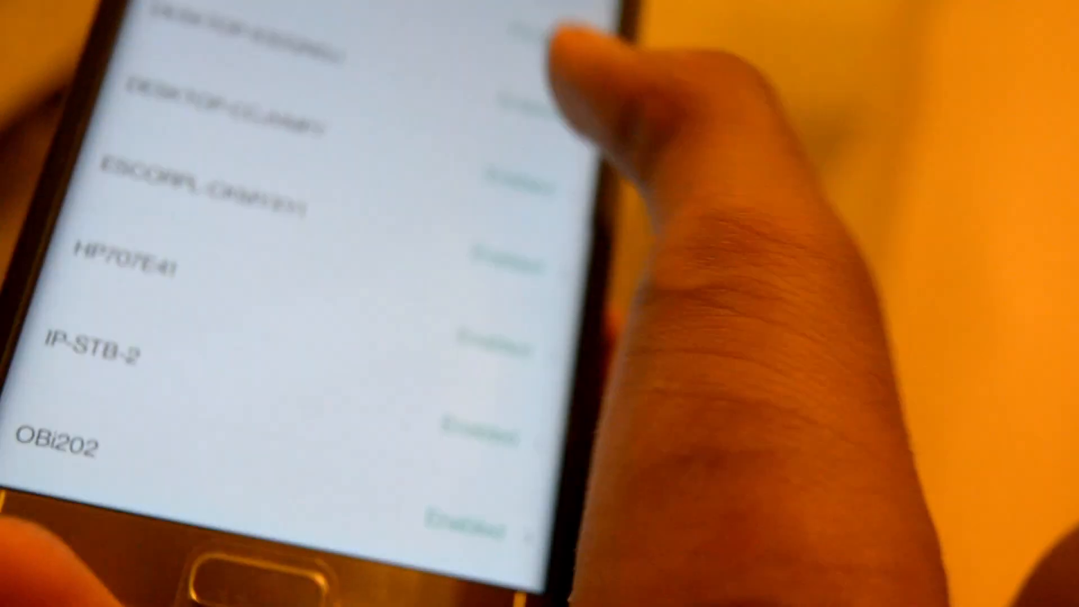
- Open the Sashu Tech video results and scroll down to the page-number links
{"action": "left_click", "coordinate": [261, 131]}
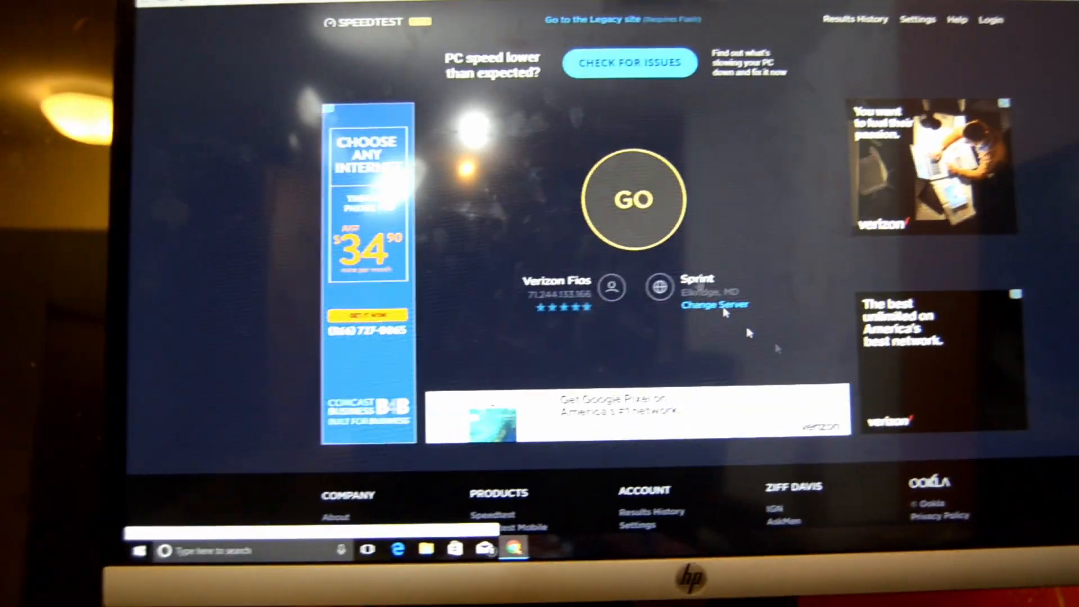
{"action": "left_click", "coordinate": [634, 199]}
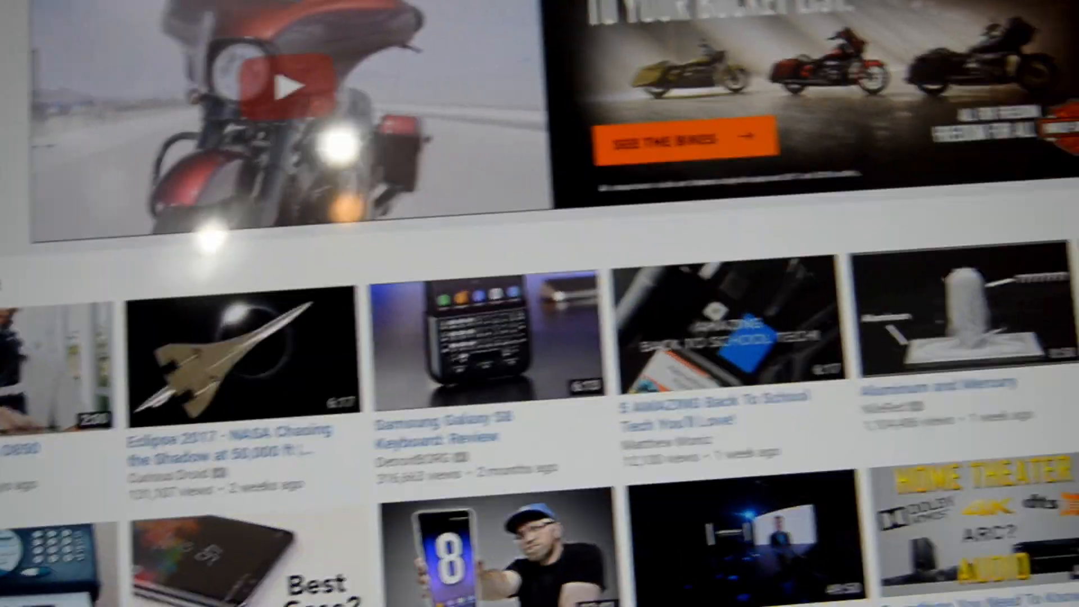
{"action": "scroll", "scroll_direction": "down", "scroll_amount": 3}
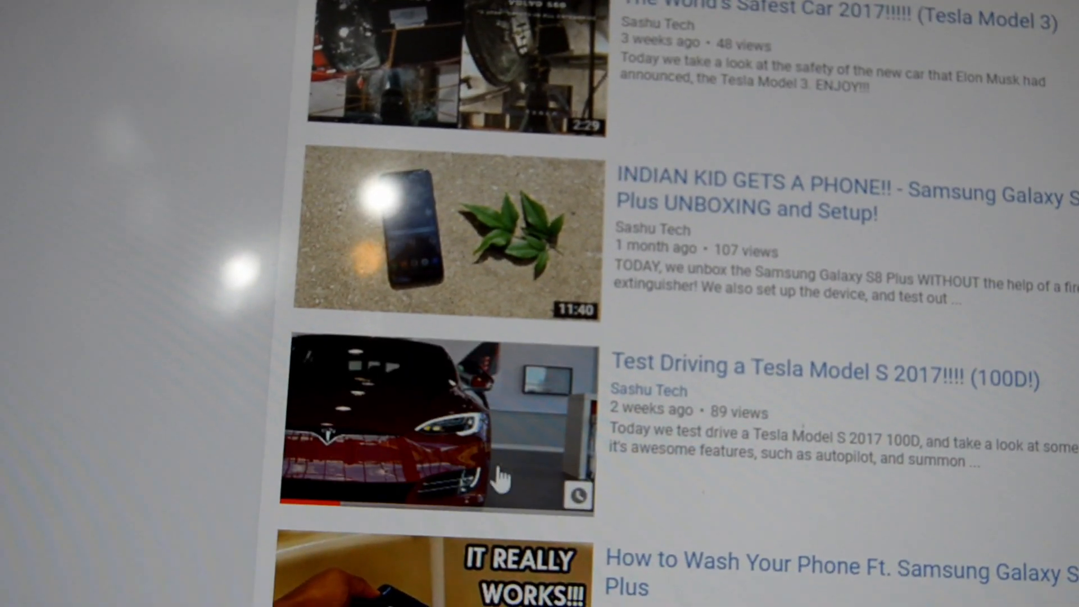
{"action": "scroll", "scroll_direction": "down", "scroll_amount": 3}
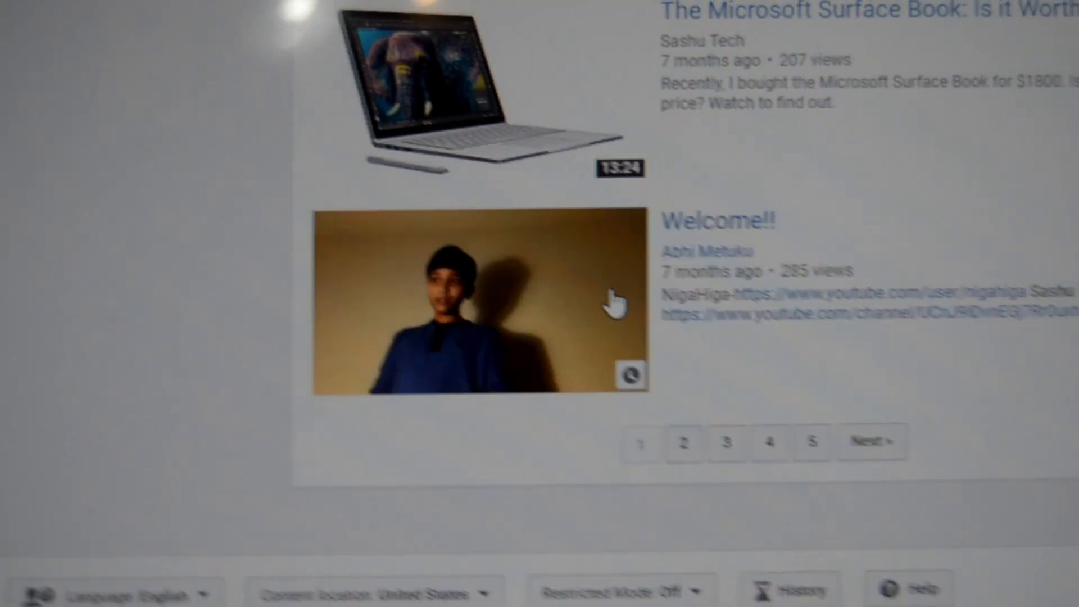